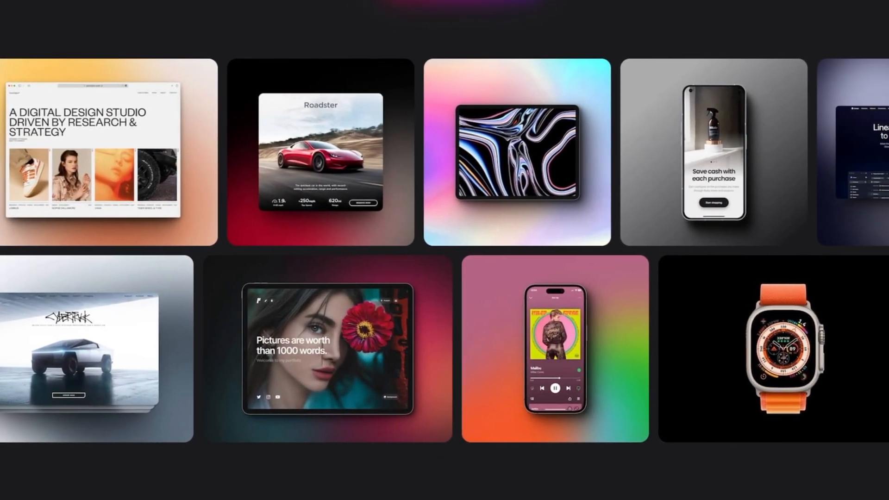
Browse the device mockup list, filtering to phone and then tablet mockups
click(142, 91)
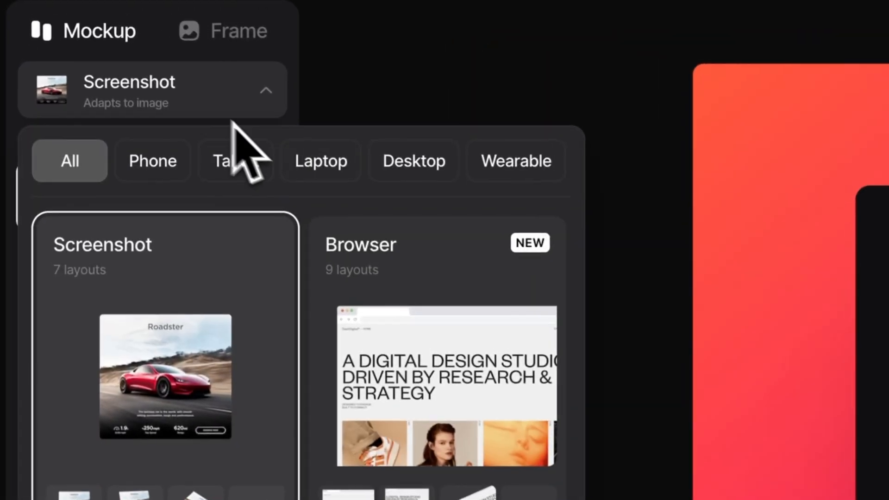
click(152, 162)
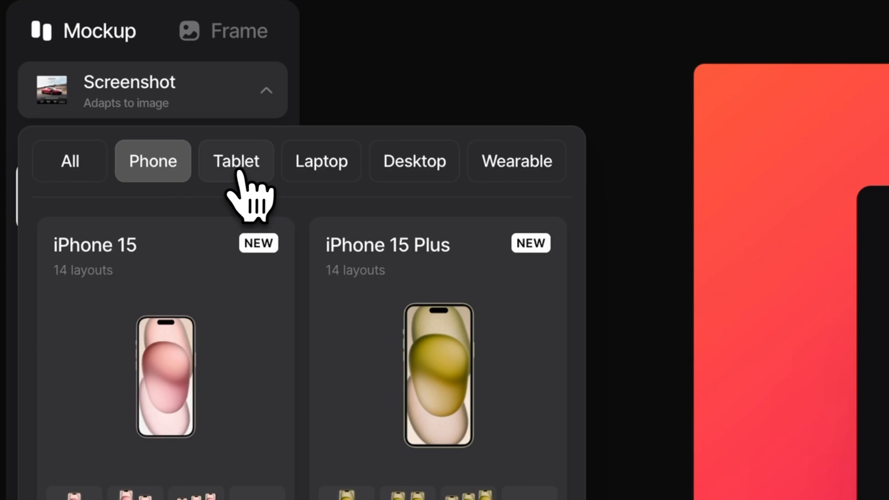
click(321, 161)
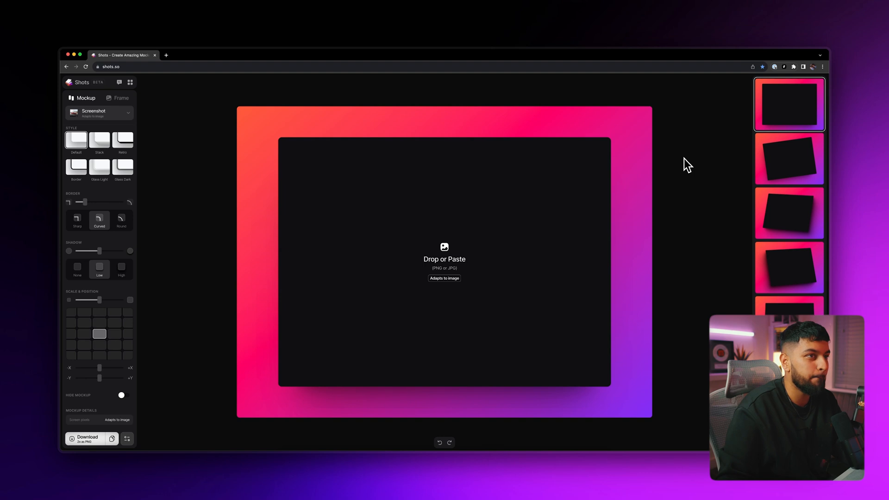
mouse_move(692, 164)
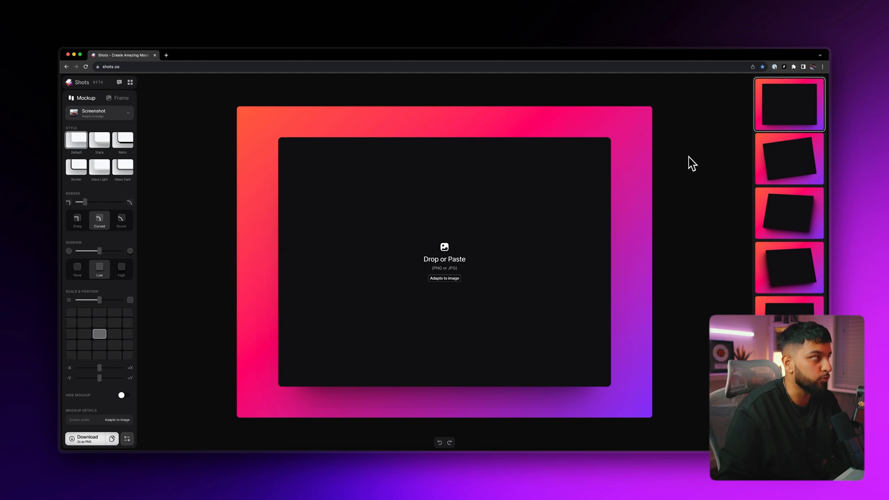
mouse_move(692, 152)
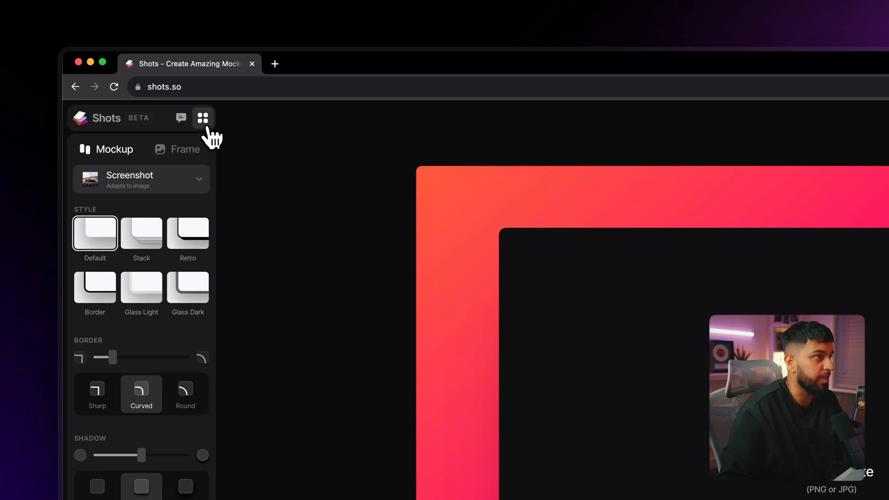
Open the theme and community settings, then show the tablet mockups
click(202, 118)
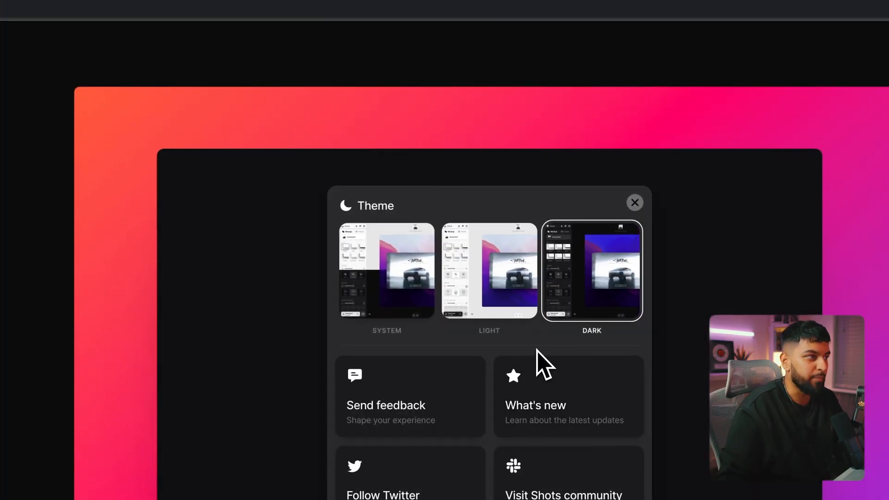
click(634, 203)
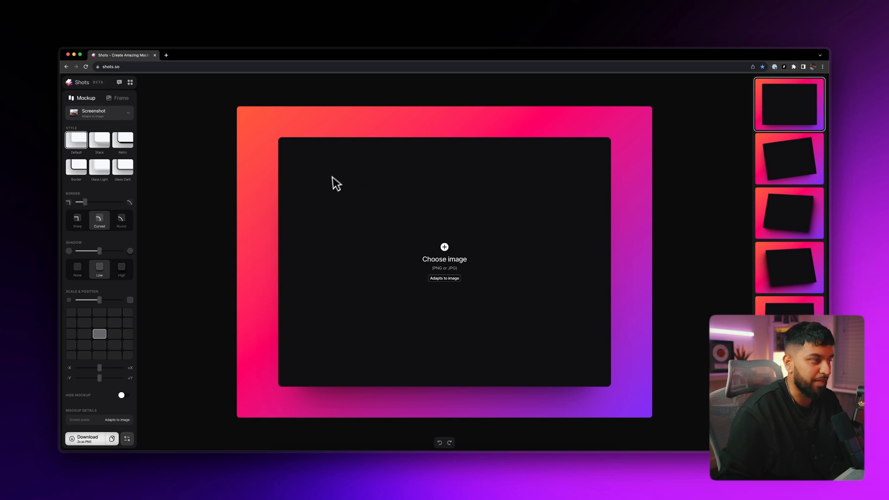
mouse_move(515, 334)
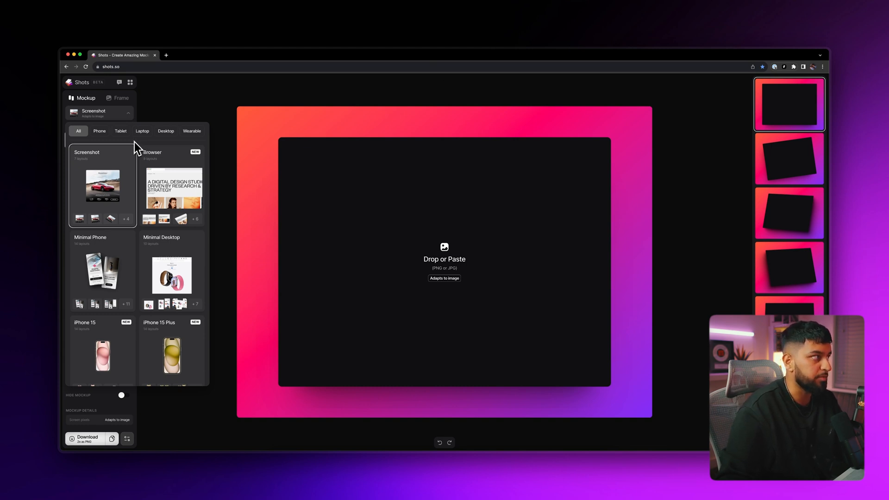
click(120, 131)
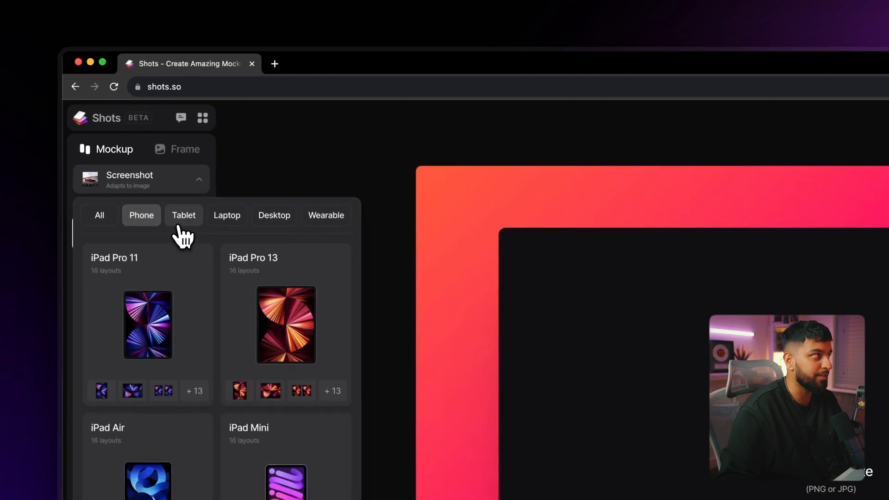
click(274, 215)
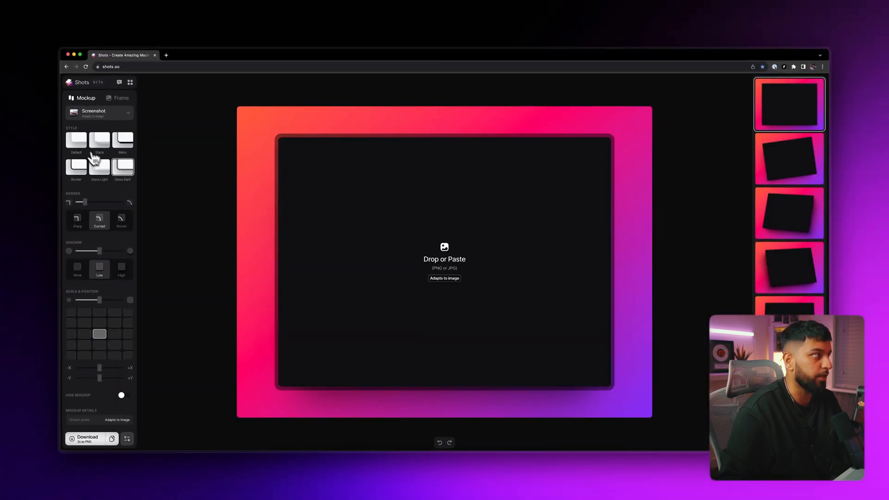
click(76, 141)
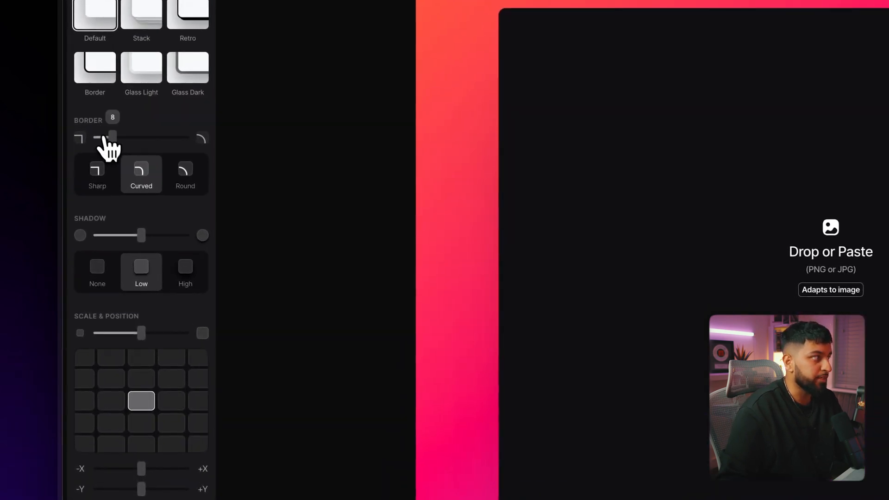
Try strong, square and soft mockup corners, then fade and remove the shadow
drag(112, 137, 191, 137)
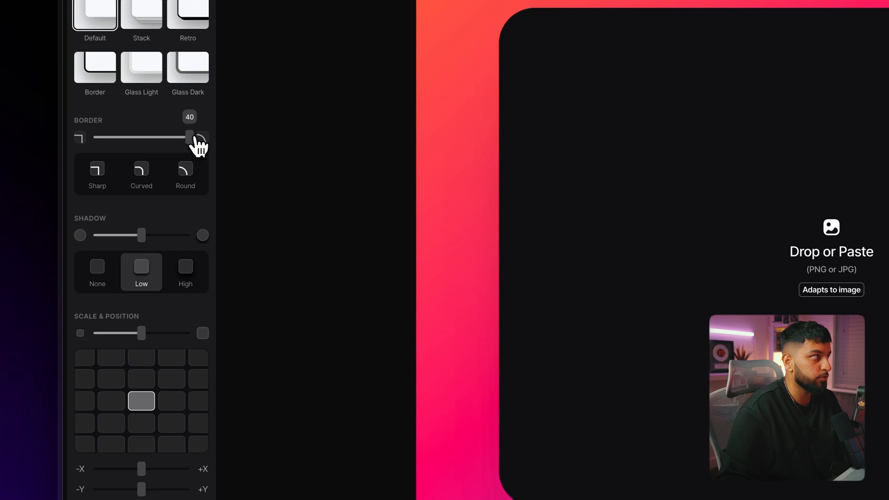
drag(190, 137, 92, 138)
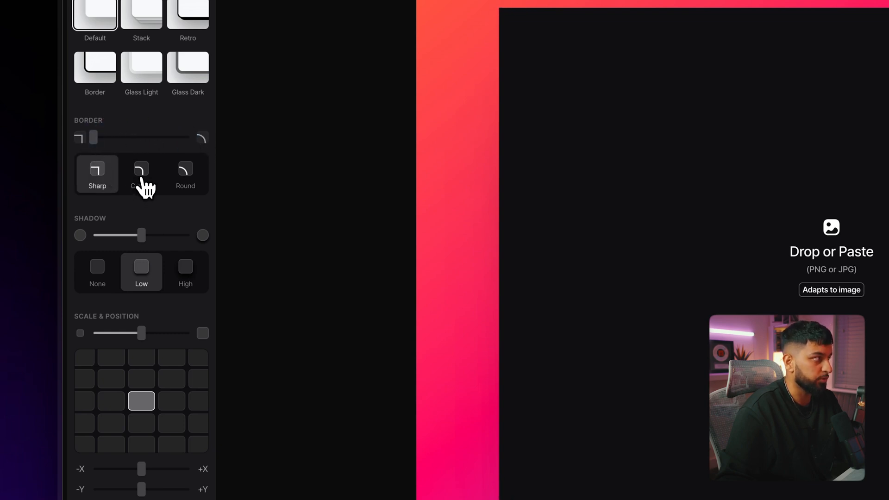
click(142, 174)
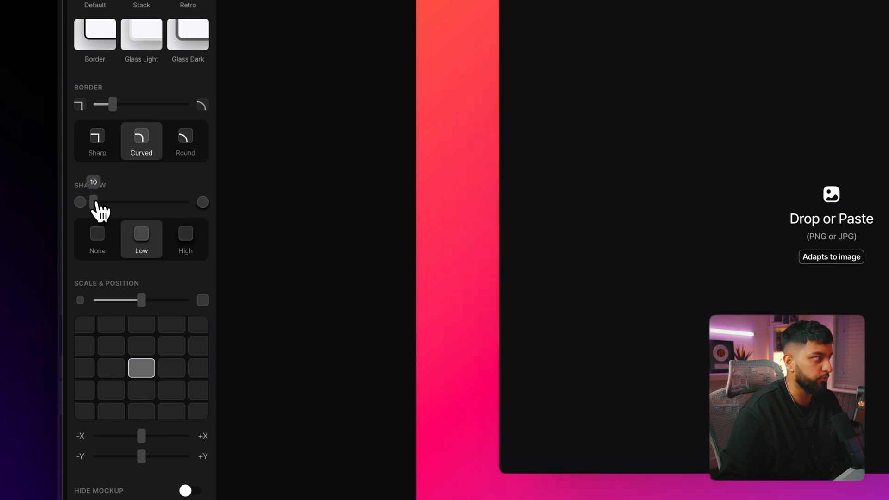
click(97, 239)
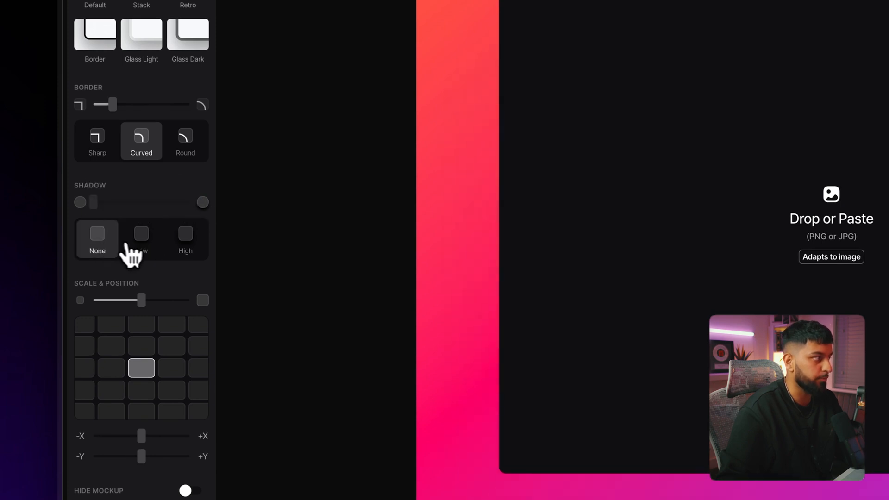
click(141, 238)
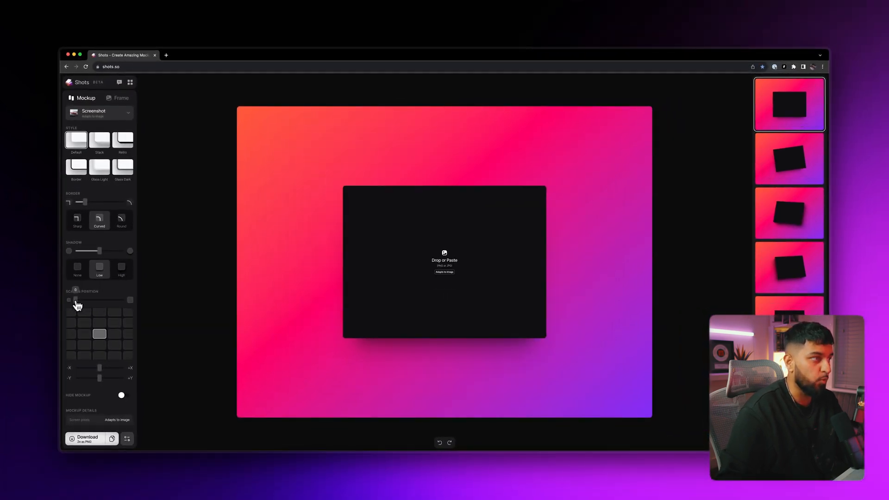
Try small, large and medium mockup sizes and top, left and centred positions
drag(76, 300, 108, 300)
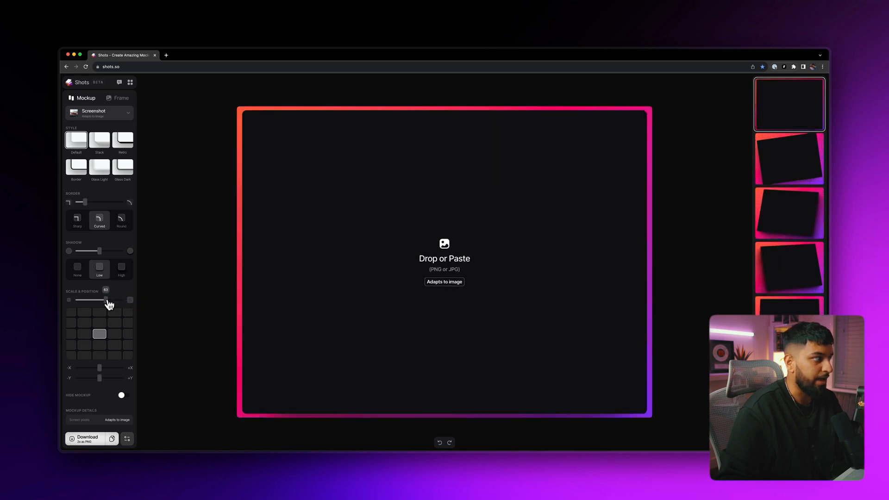
drag(109, 300, 99, 299)
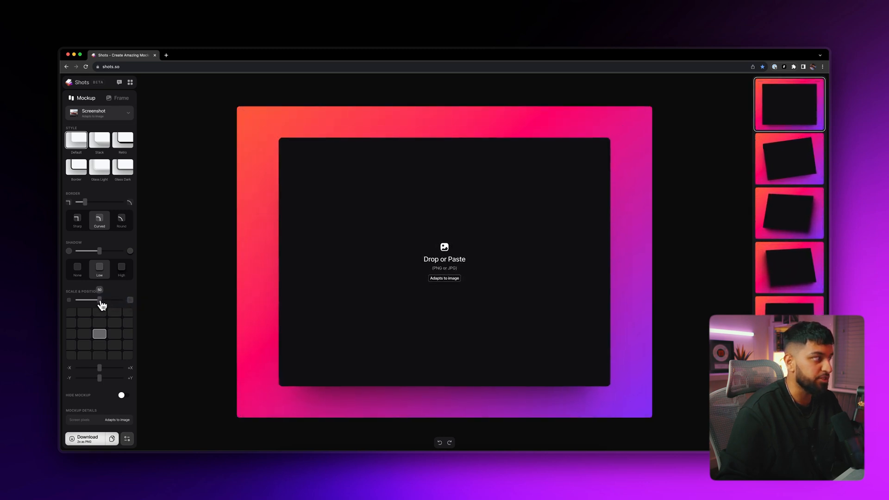
click(115, 334)
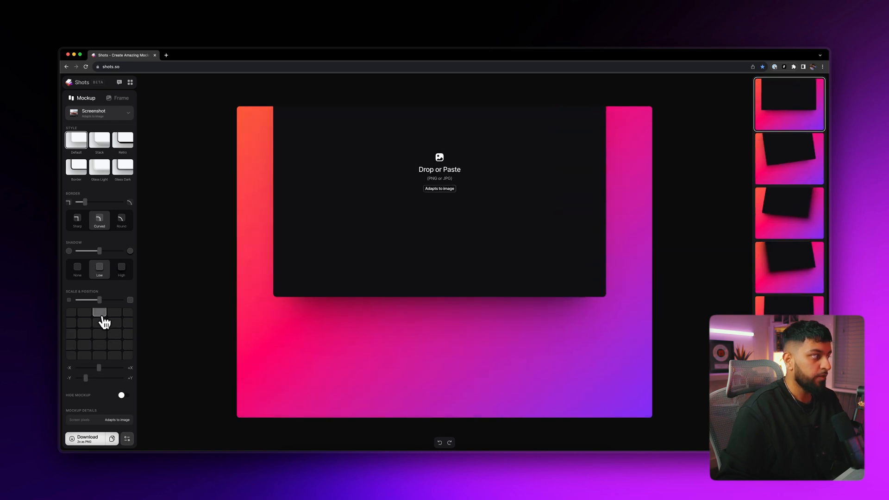
click(100, 334)
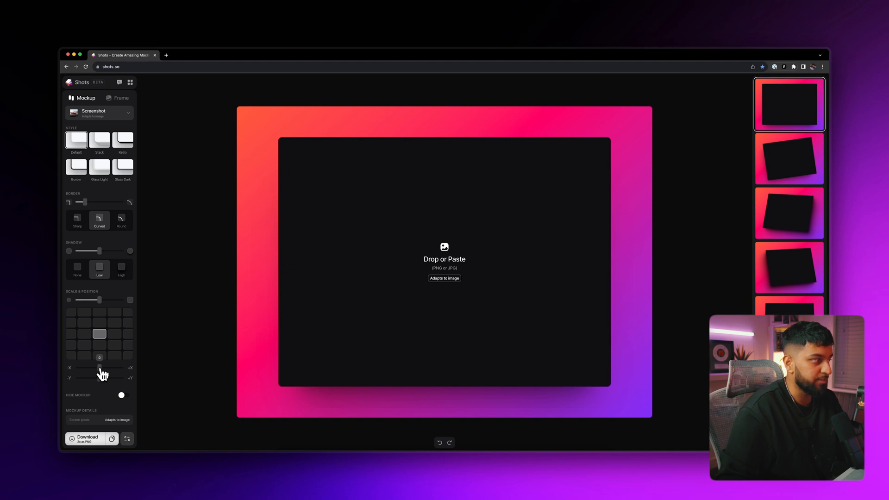
drag(99, 374, 85, 373)
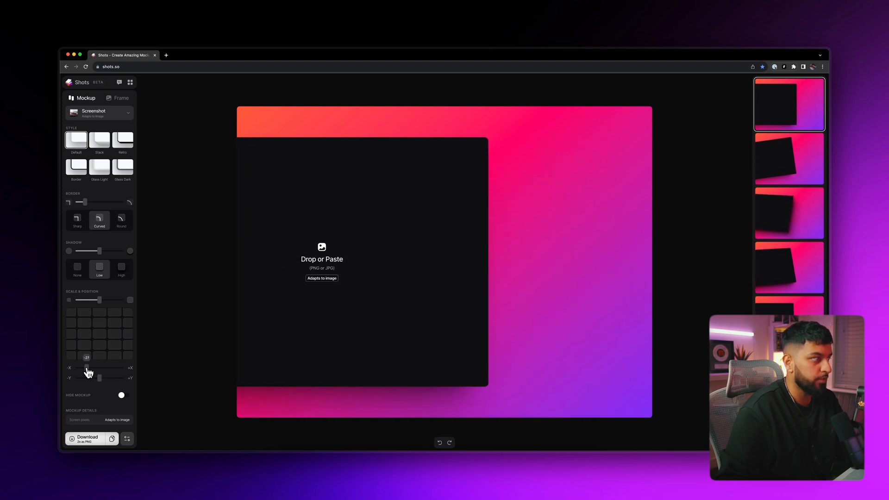
drag(86, 372, 108, 368)
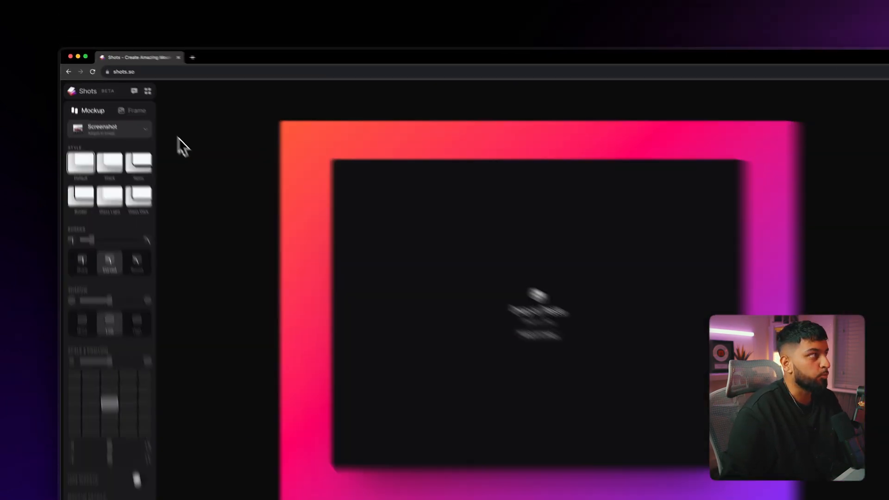
Try 3:2, 4:3 and square background frame proportions
click(185, 149)
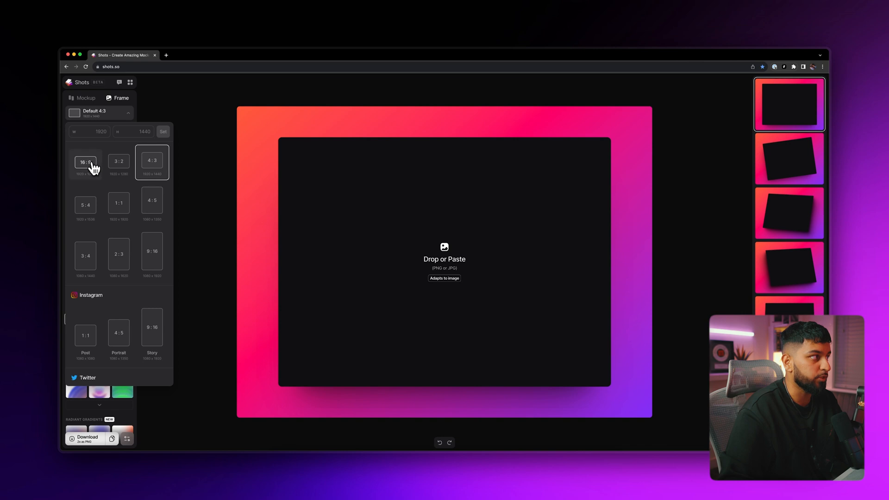
click(119, 161)
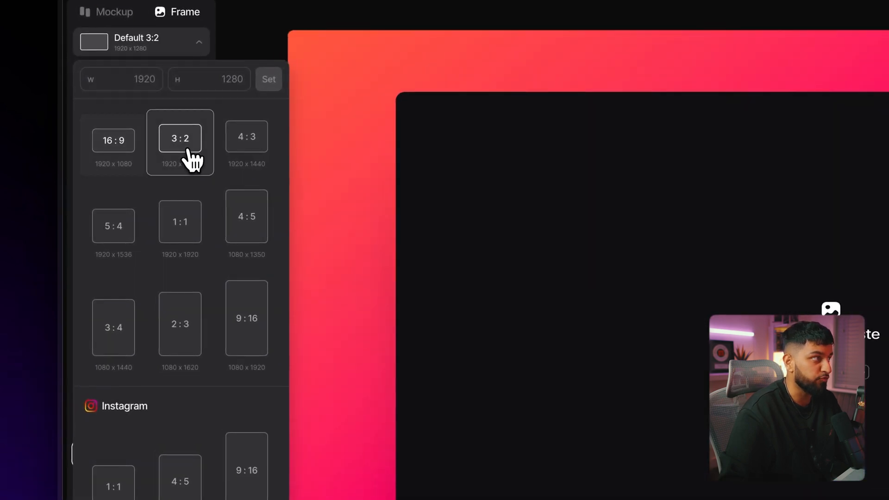
click(247, 137)
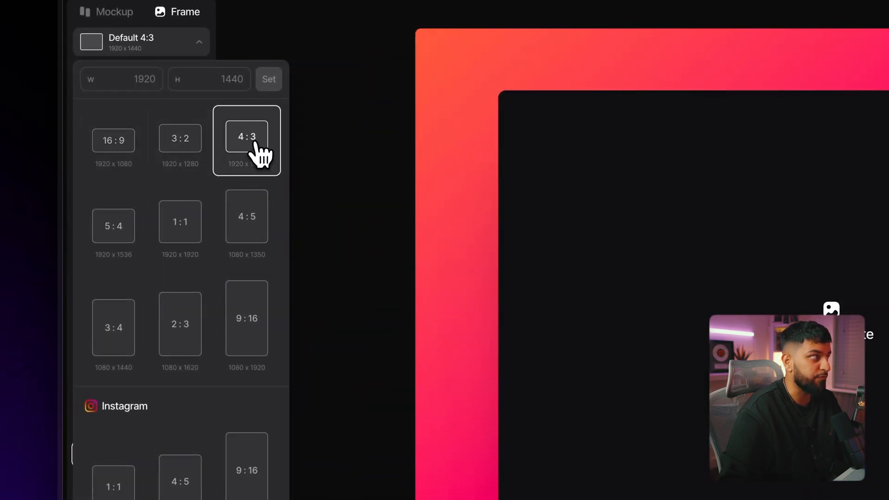
click(179, 221)
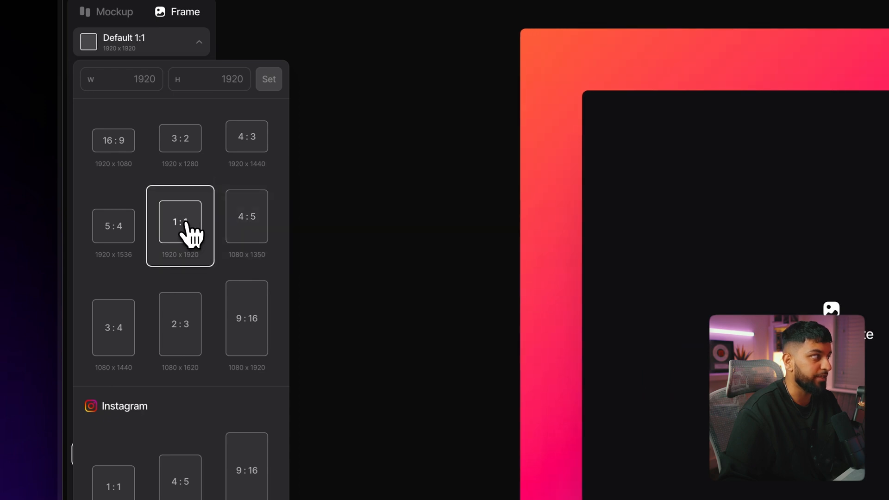
scroll(down, 3)
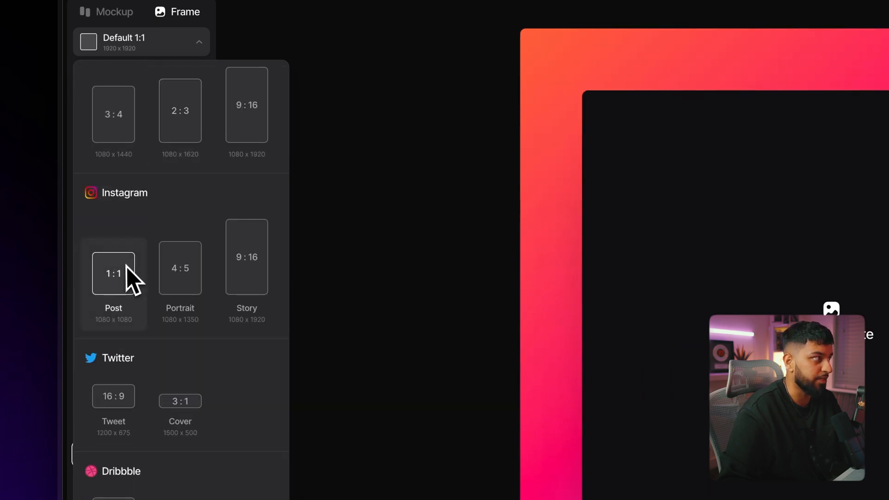
Try the Instagram Post, Instagram Story, Twitter Tweet and YouTube Thumbnail canvas sizes
click(114, 273)
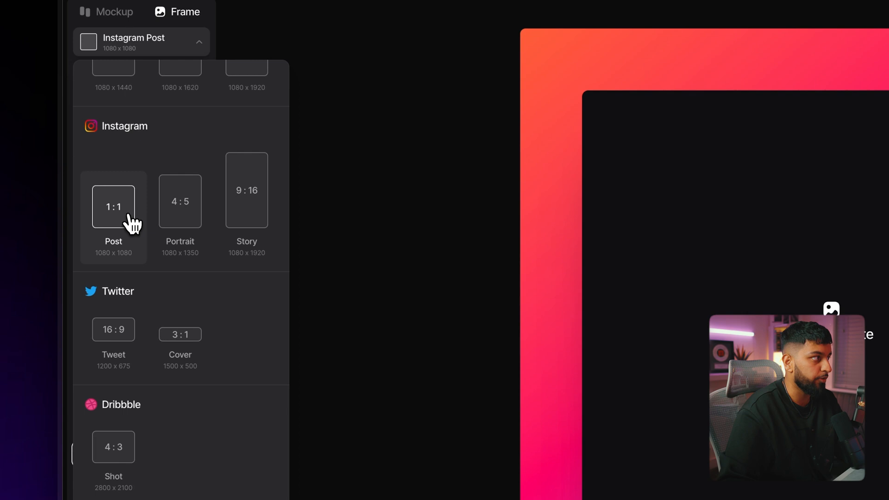
click(247, 190)
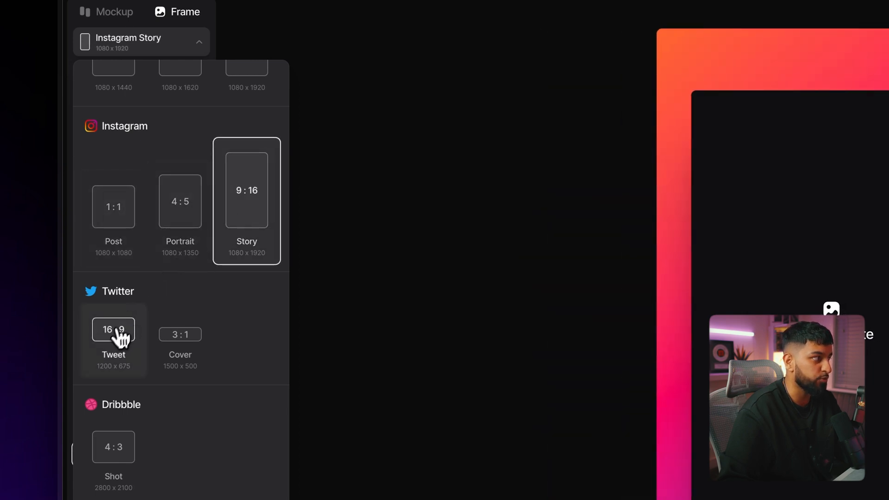
click(114, 337)
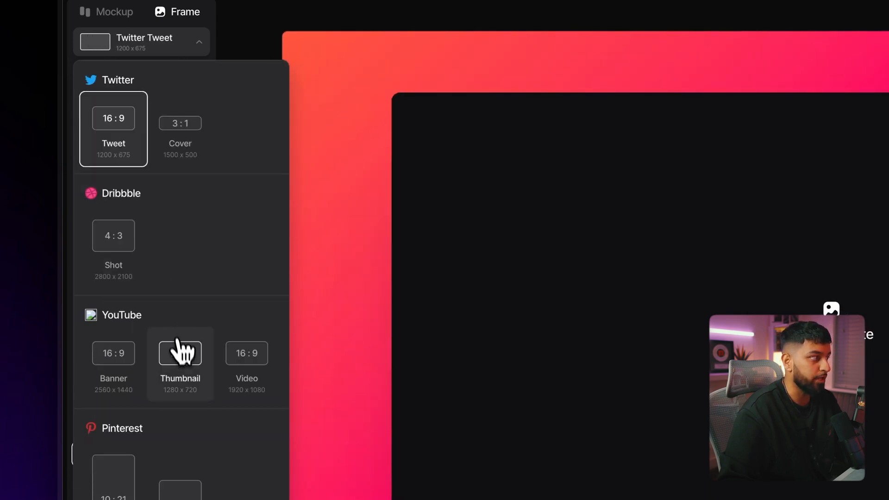
click(113, 363)
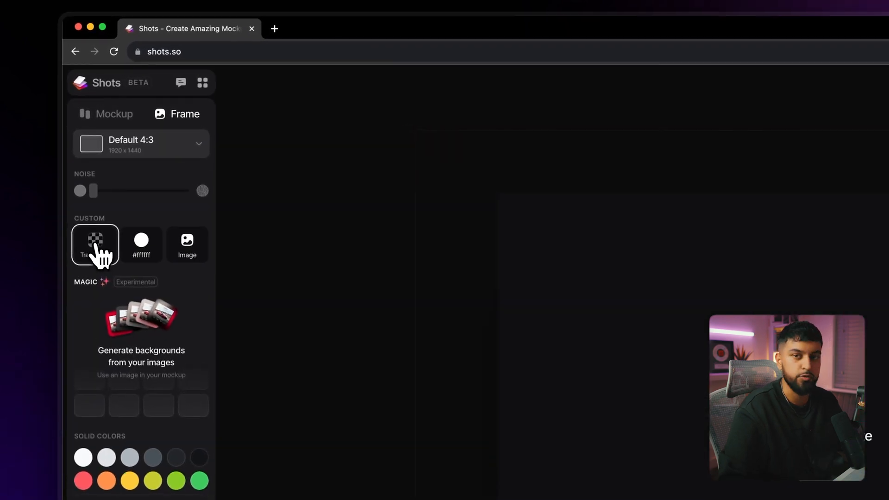
Apply the Transparent background swatch to the 4:3 frame
click(141, 244)
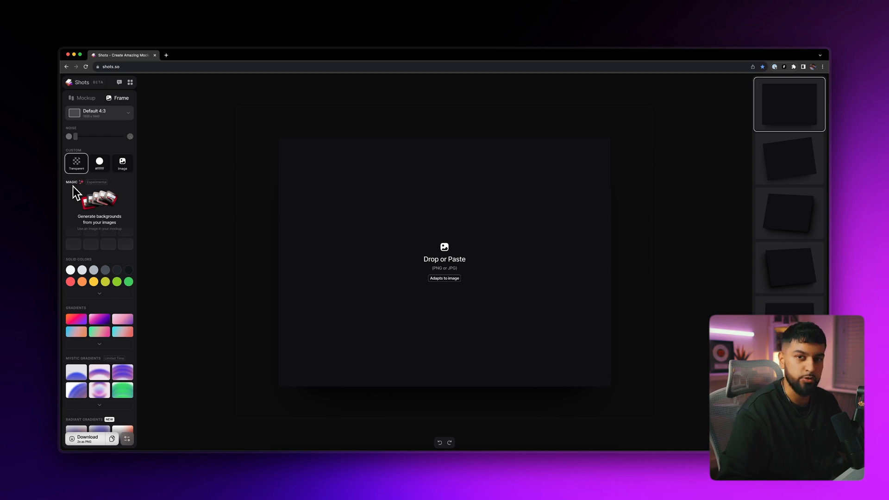
mouse_move(94, 267)
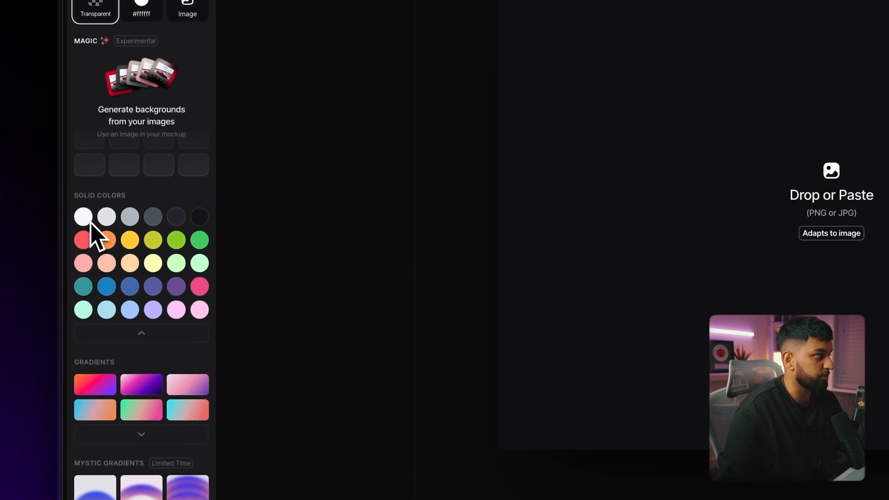
Fill the background with solid pink, then try the Mystic, Radiant and Cosmic gradients
click(200, 286)
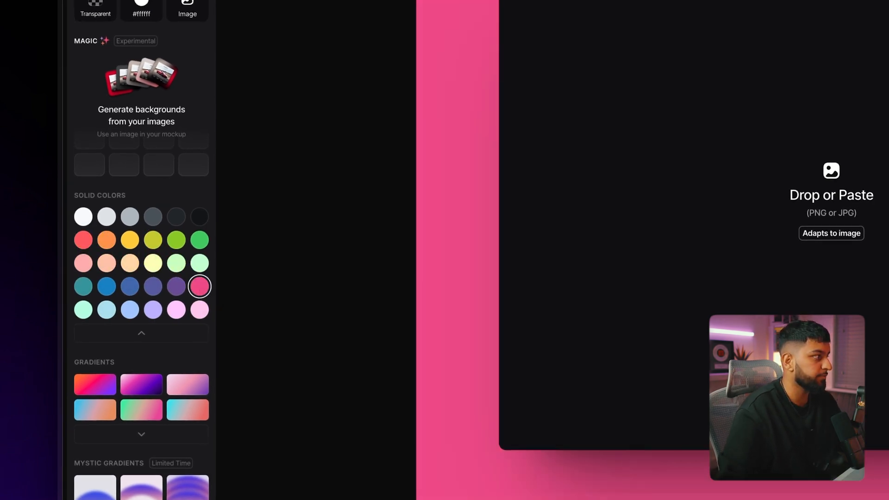
scroll(down, 3)
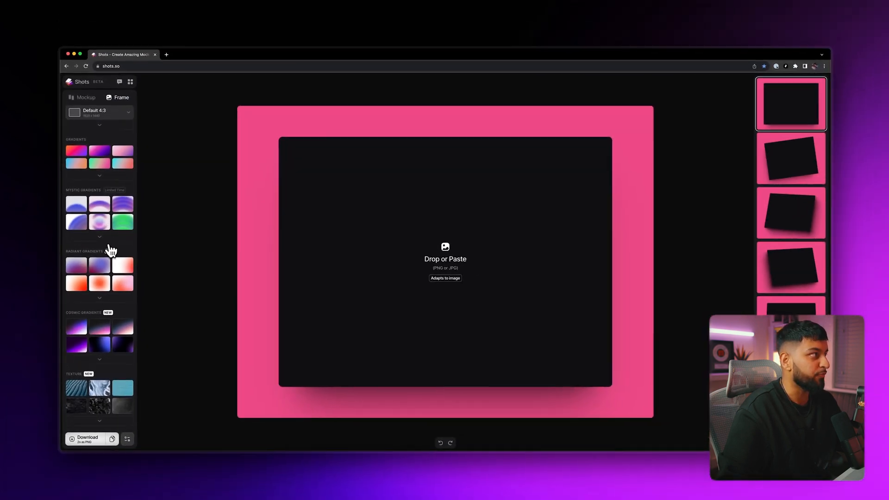
scroll(down, 3)
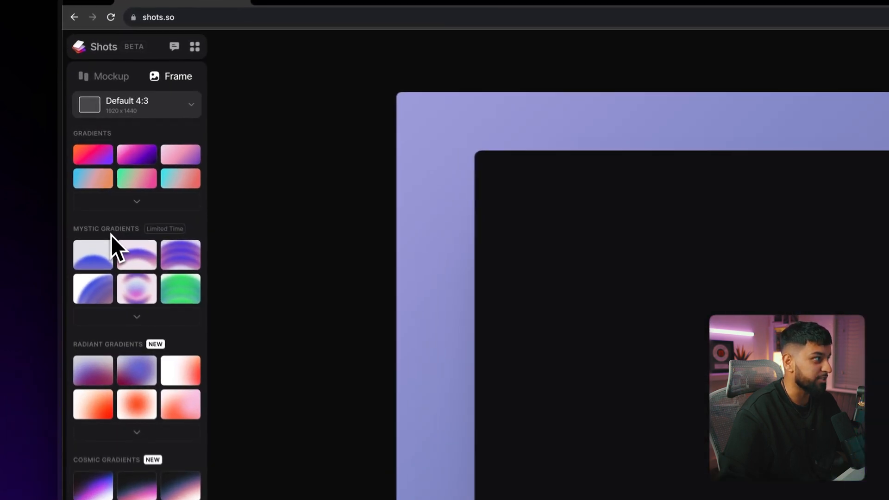
click(93, 255)
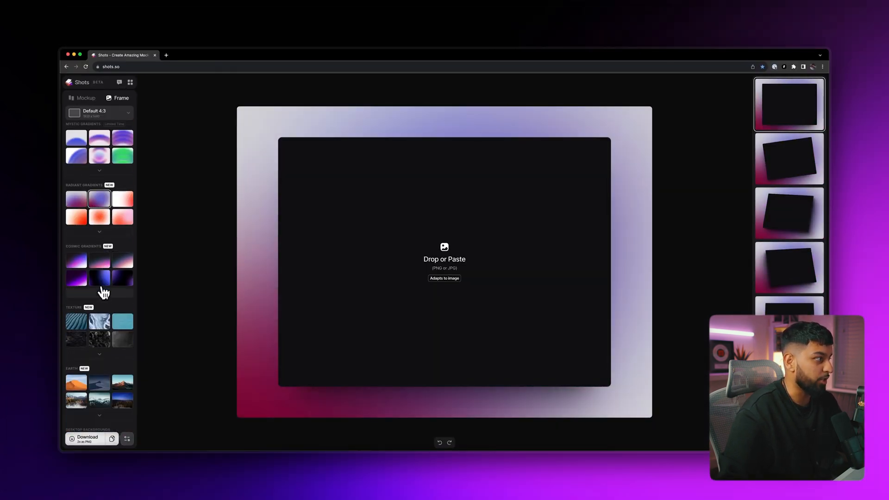
click(122, 278)
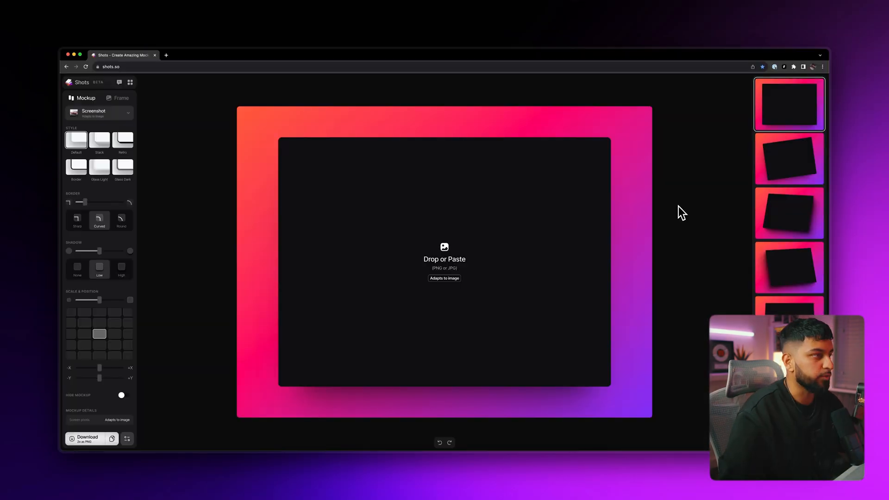
Open the file picker from the mockup's image drop area
click(444, 259)
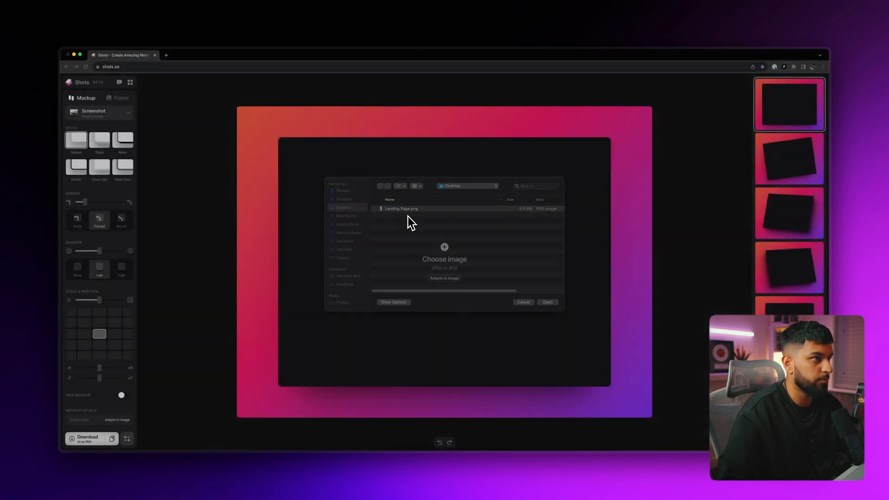
Load Landing Page.png into the mockup and open the mockup device list
click(548, 302)
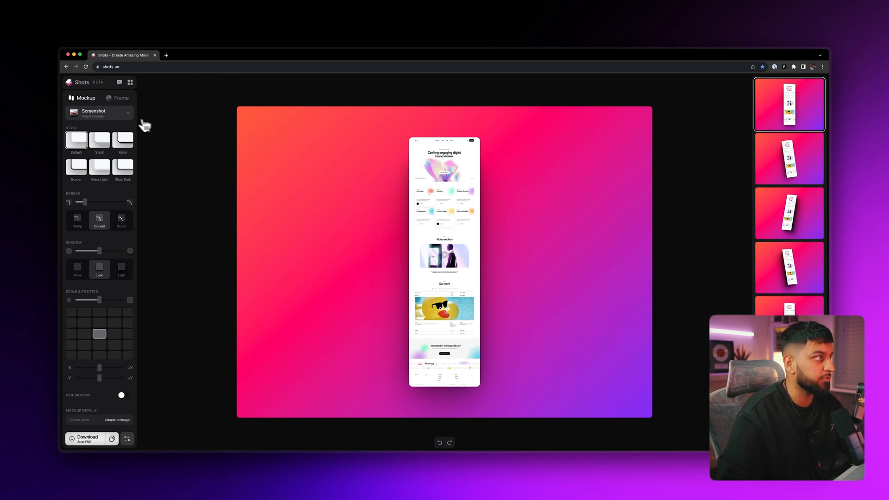
click(99, 113)
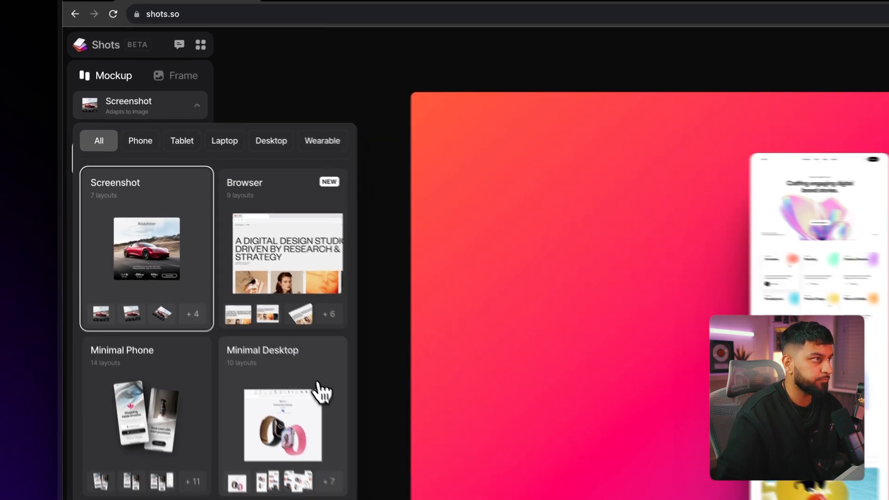
Switch the landing page to the Minimal Desktop mockup
click(282, 425)
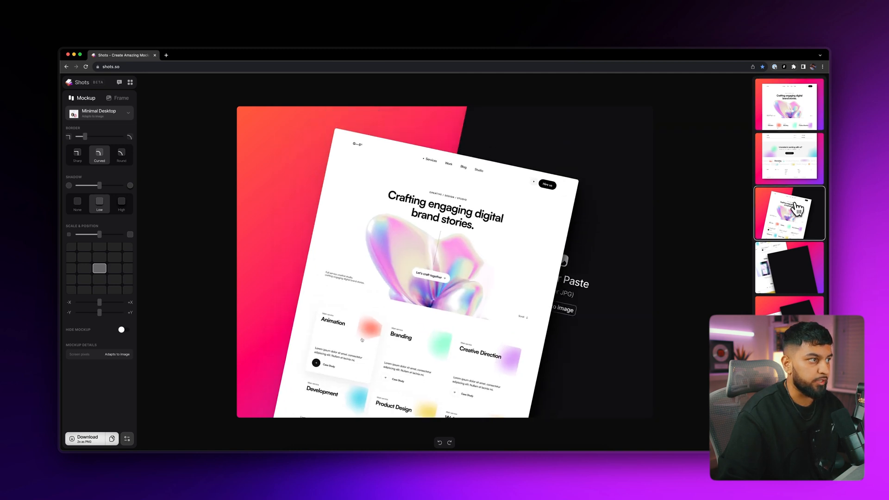
mouse_move(350, 216)
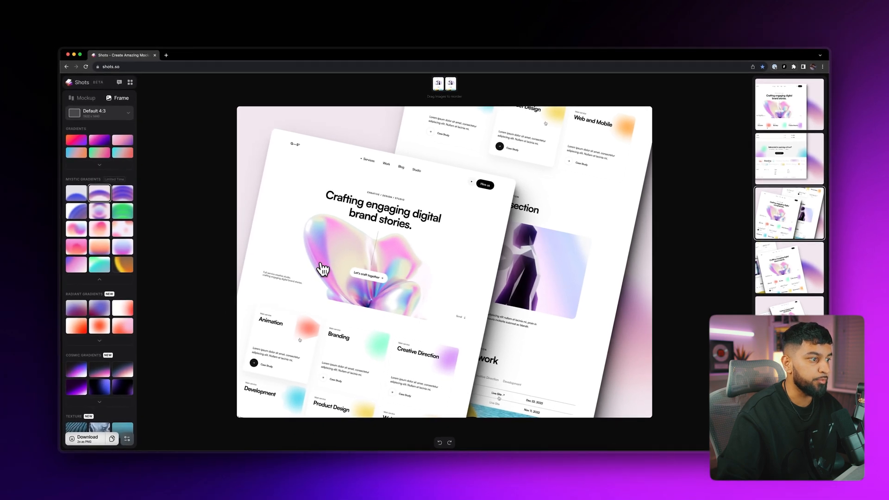
Switch to the Figma Weather App design file with two iOS weather screens
click(116, 54)
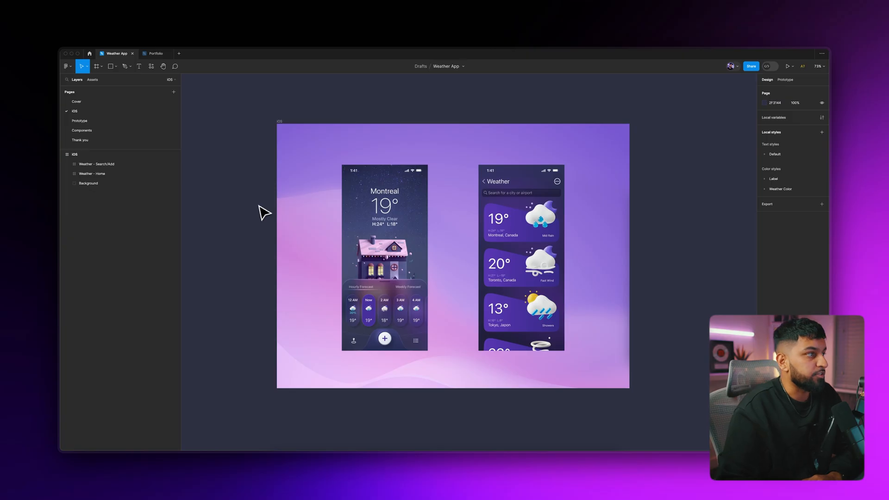
mouse_move(217, 213)
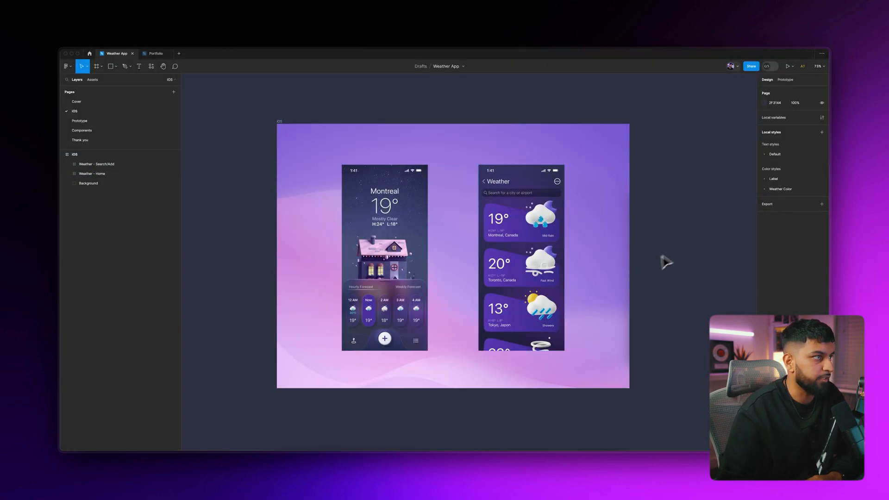
mouse_move(460, 179)
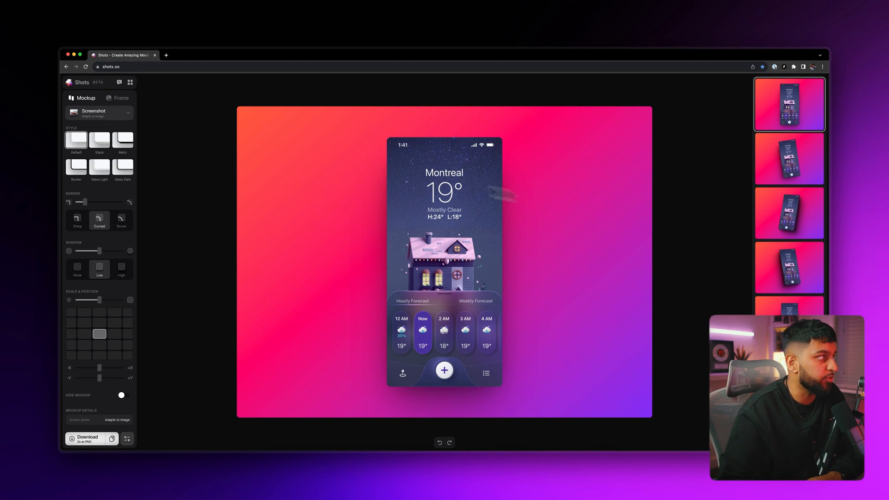
Choose the iPhone 15 Pro Max mockup for the Montreal weather screen
click(99, 113)
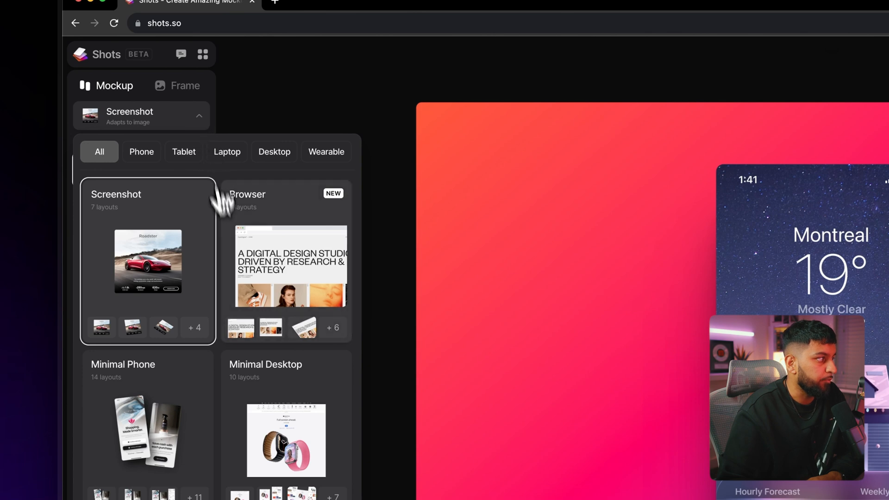
scroll(down, 3)
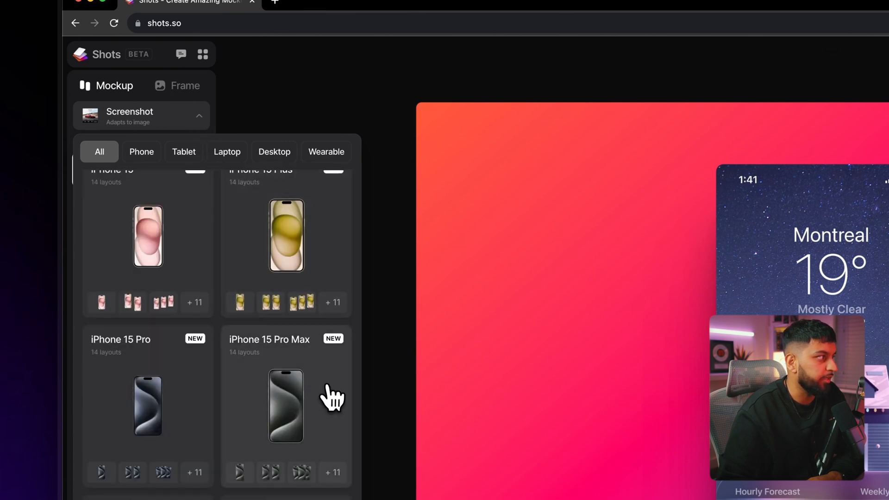
click(286, 406)
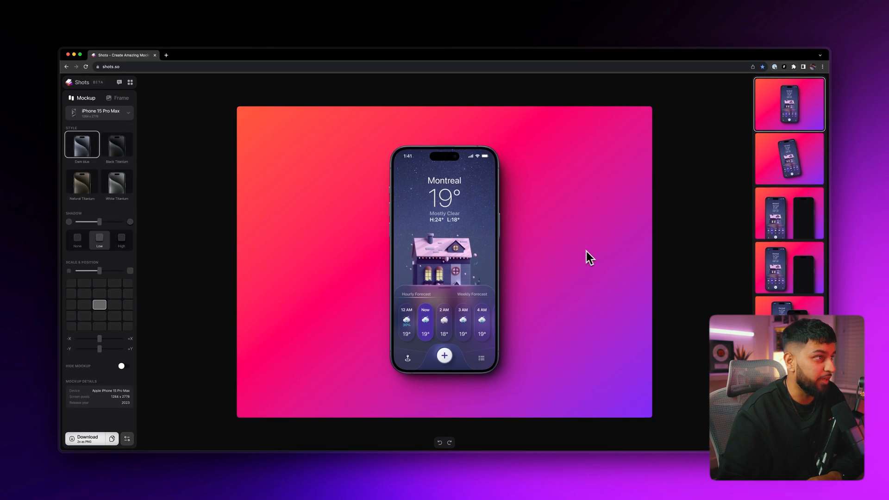
mouse_move(208, 180)
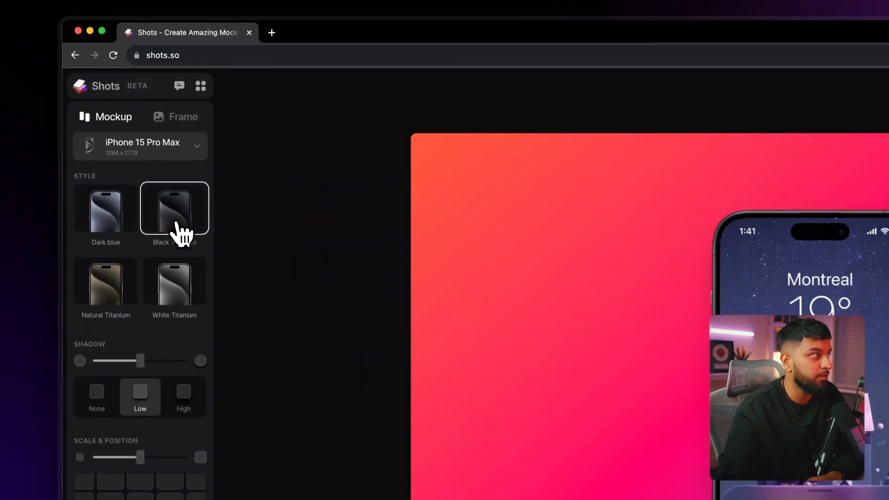
Give the phones a Black Titanium finish and load the Weather city list screen
click(175, 284)
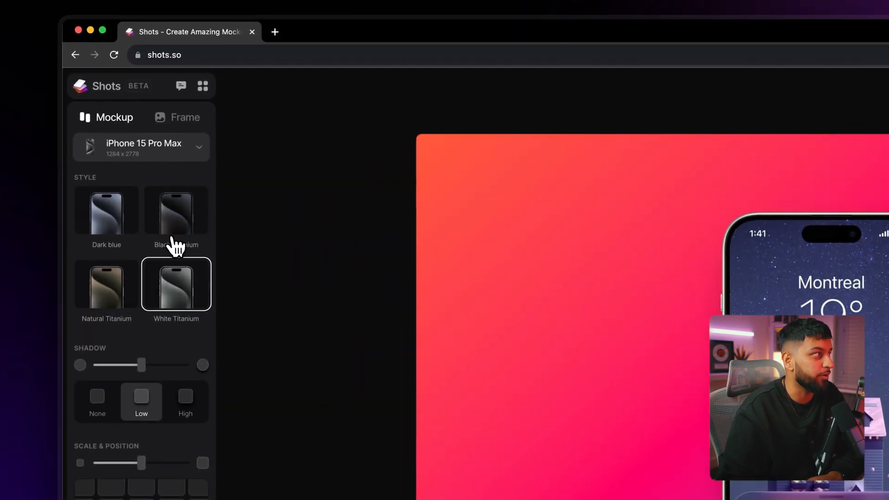
click(176, 211)
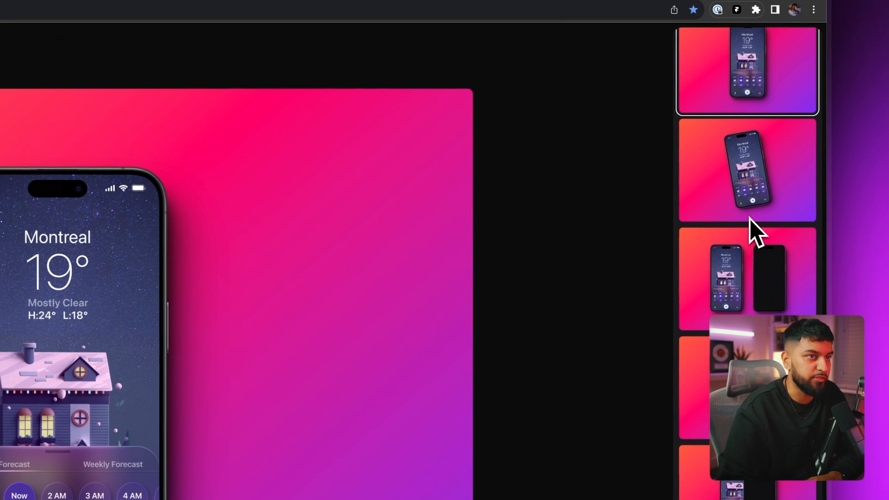
scroll(down, 3)
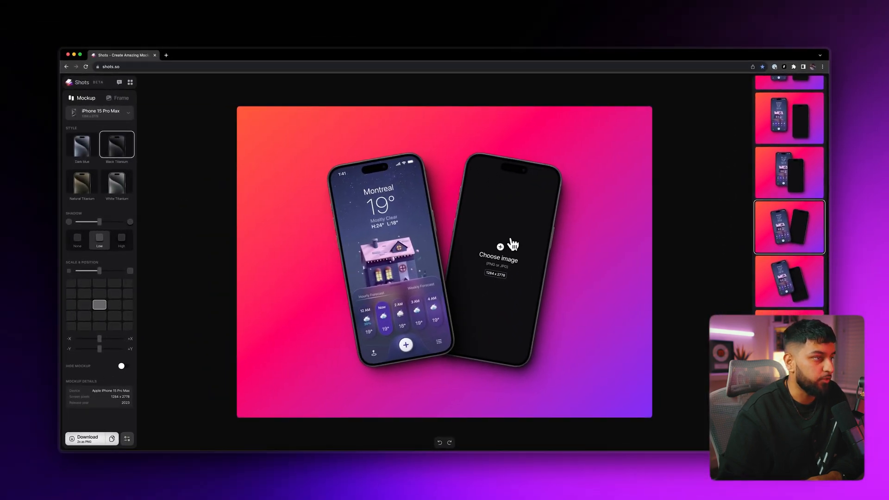
click(498, 260)
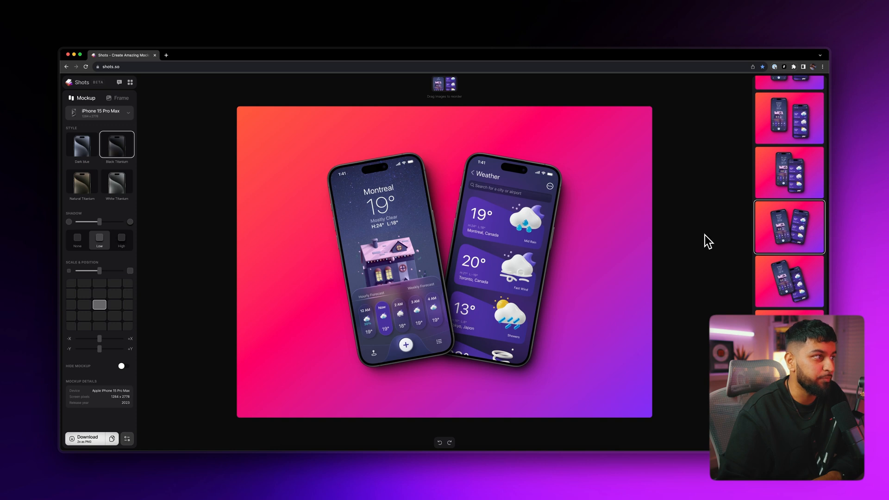
mouse_move(442, 261)
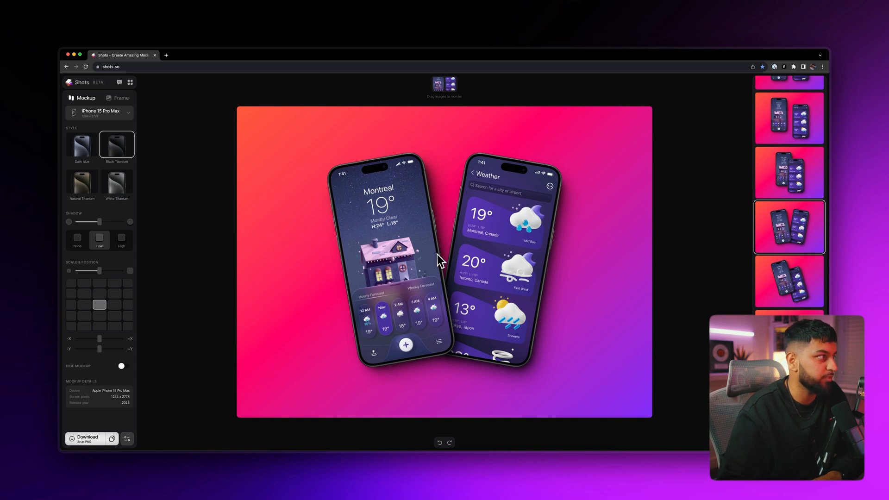